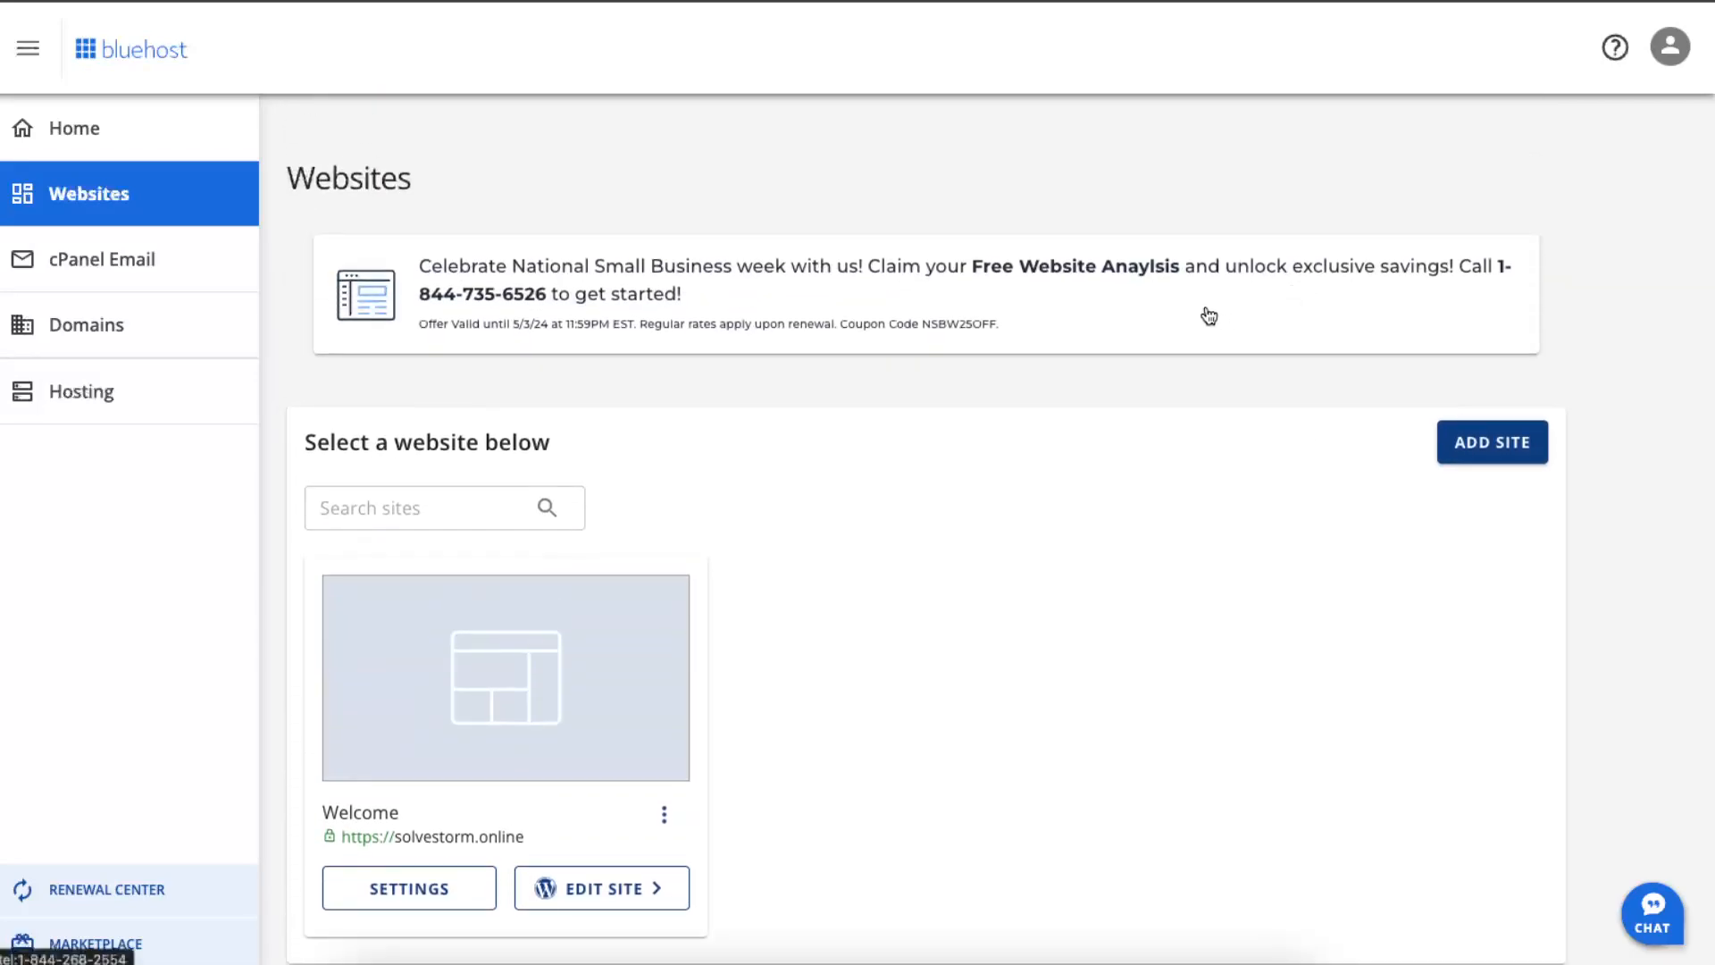
{"action": "mouse_move", "coordinate": [627, 190]}
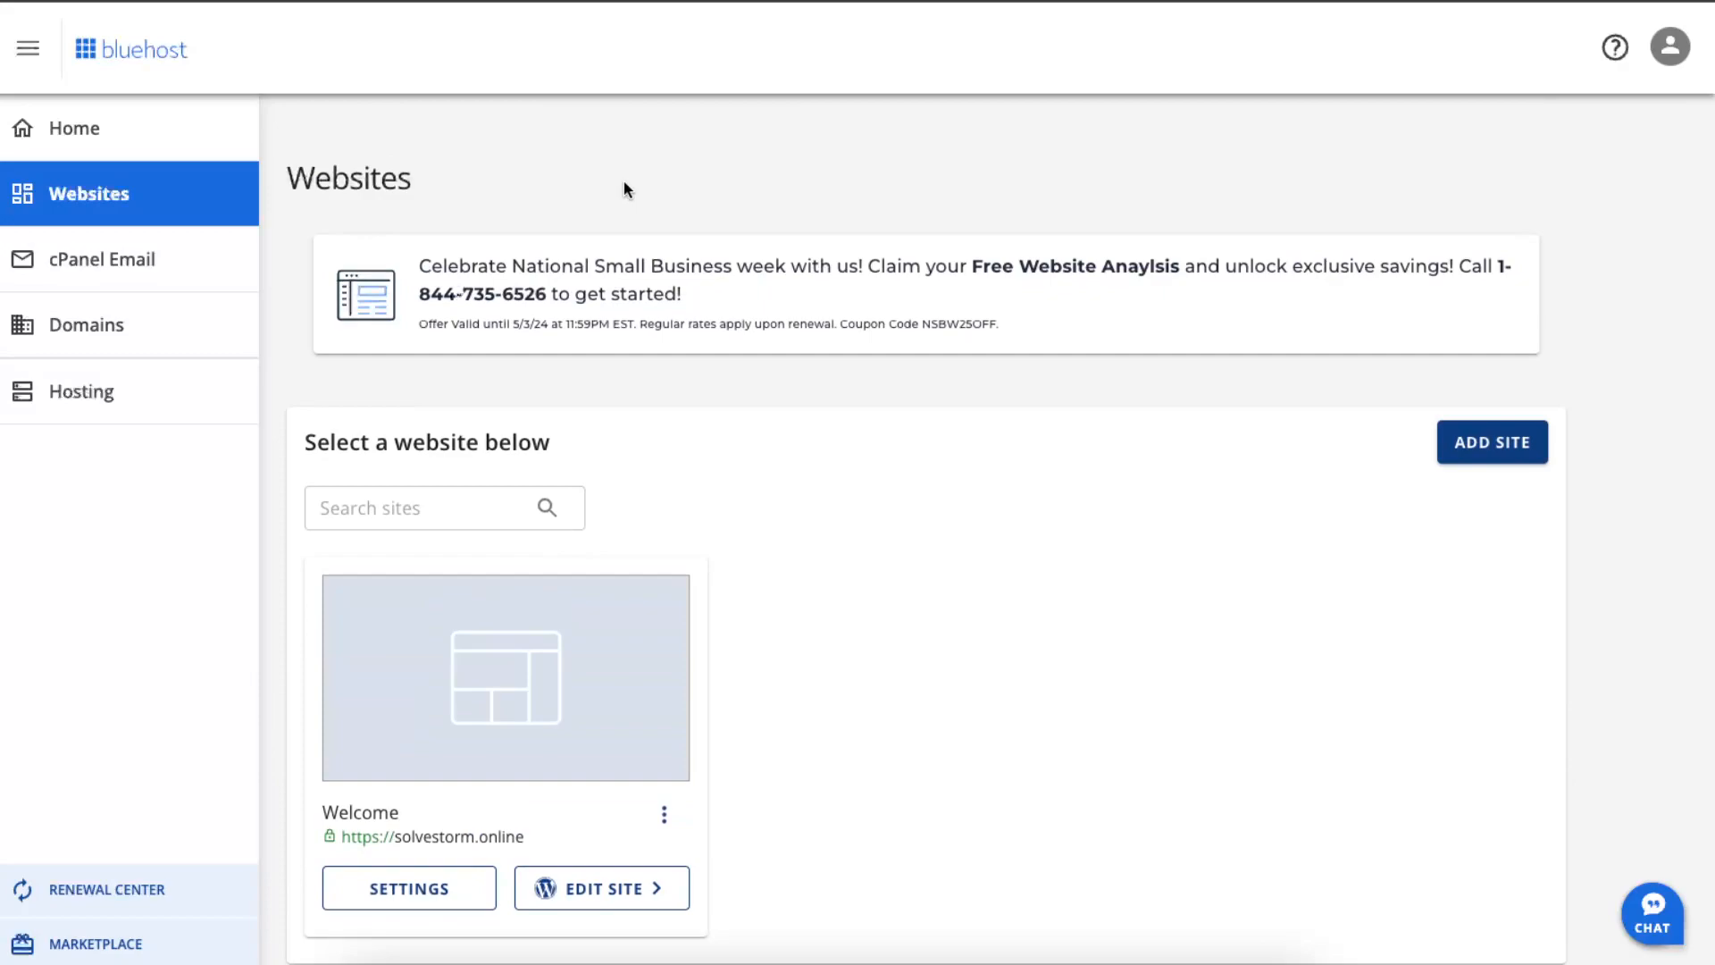
{"action": "mouse_move", "coordinate": [605, 222]}
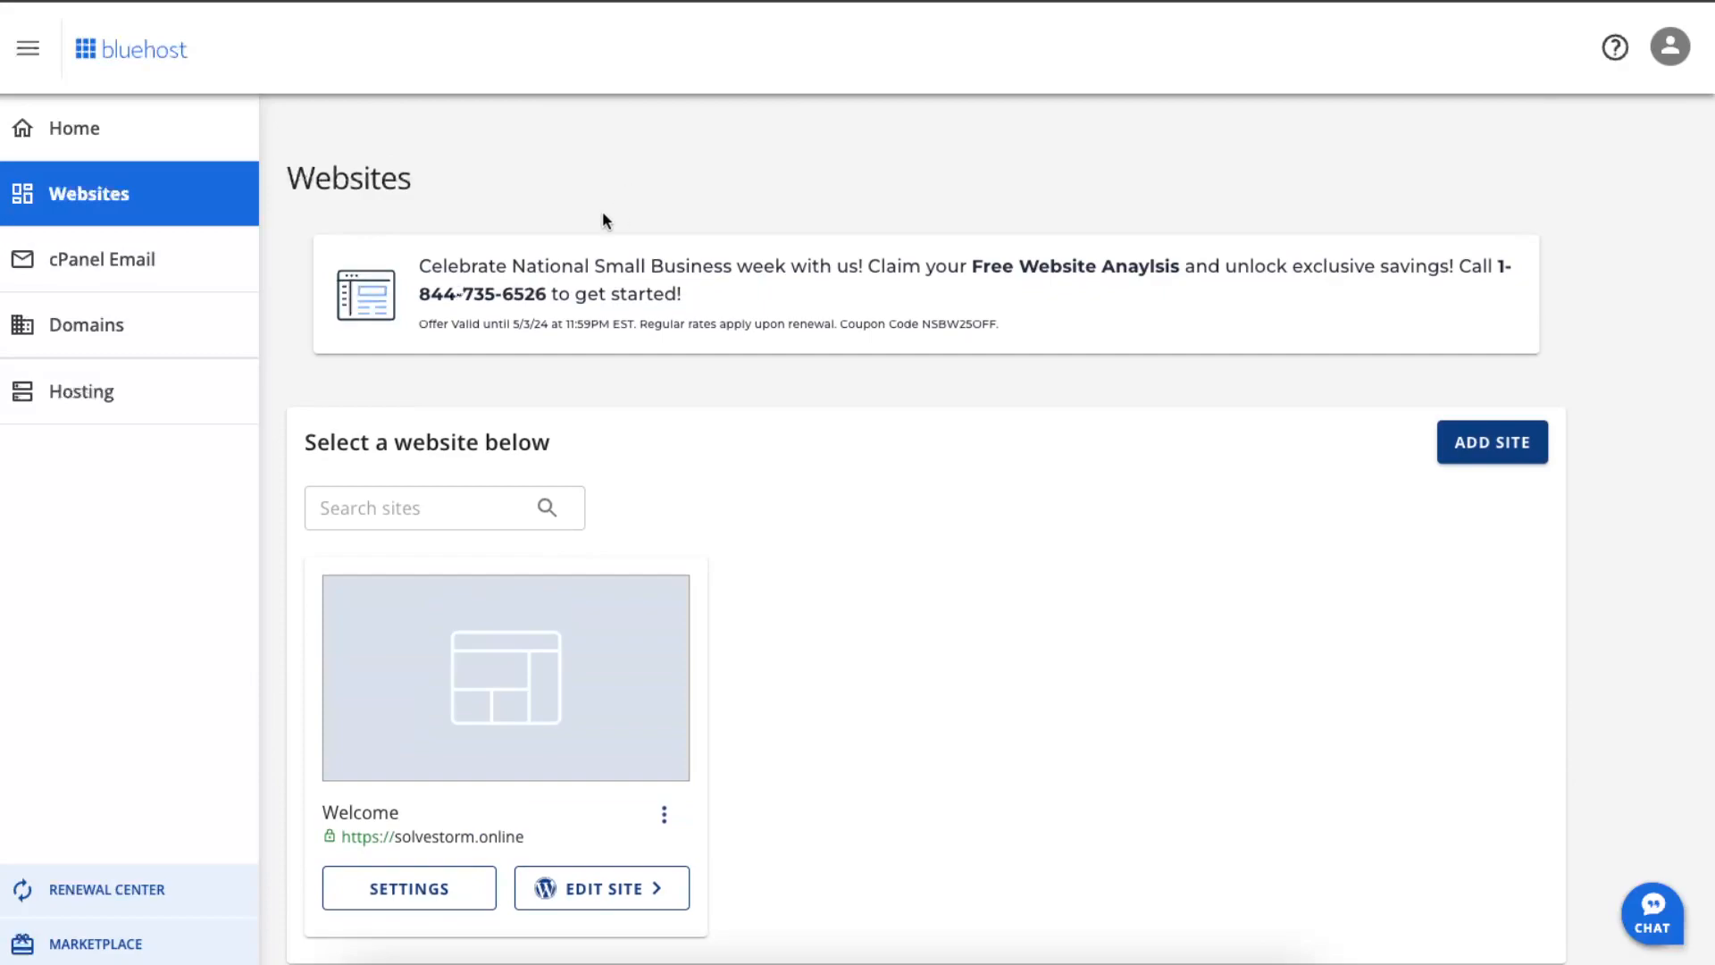
Step: Go to Domains and bring up the settings page for solvestorm.shop
{"action": "left_click", "coordinate": [86, 323]}
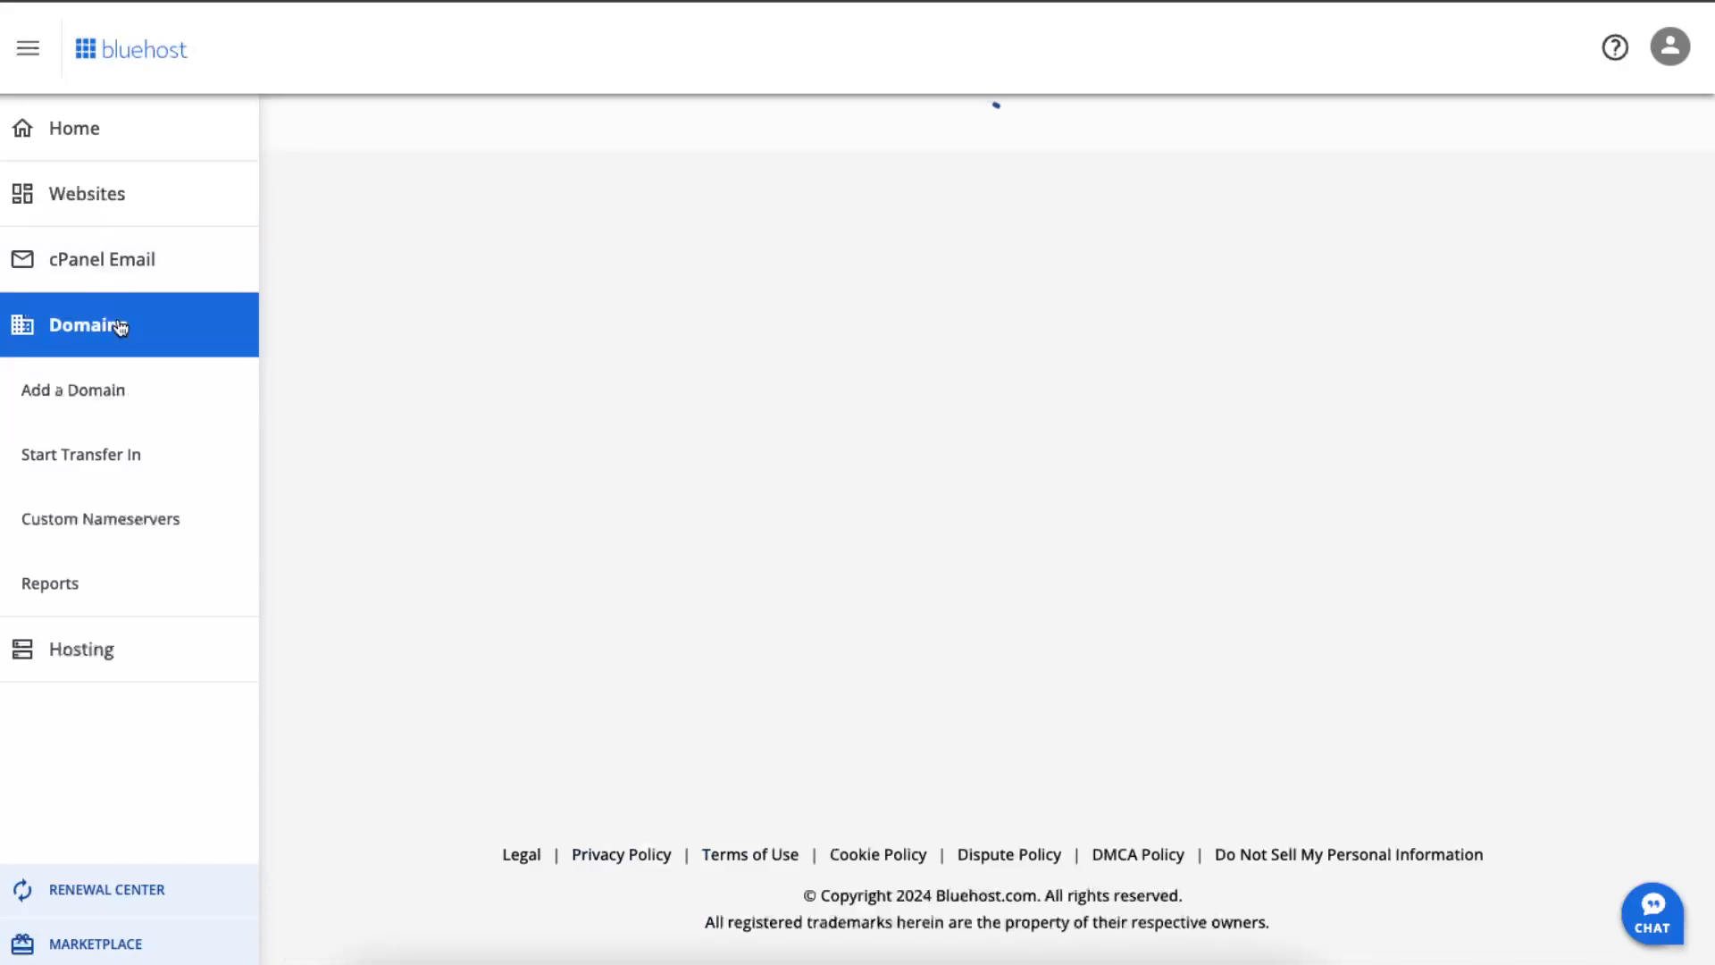
{"action": "left_click", "coordinate": [84, 325]}
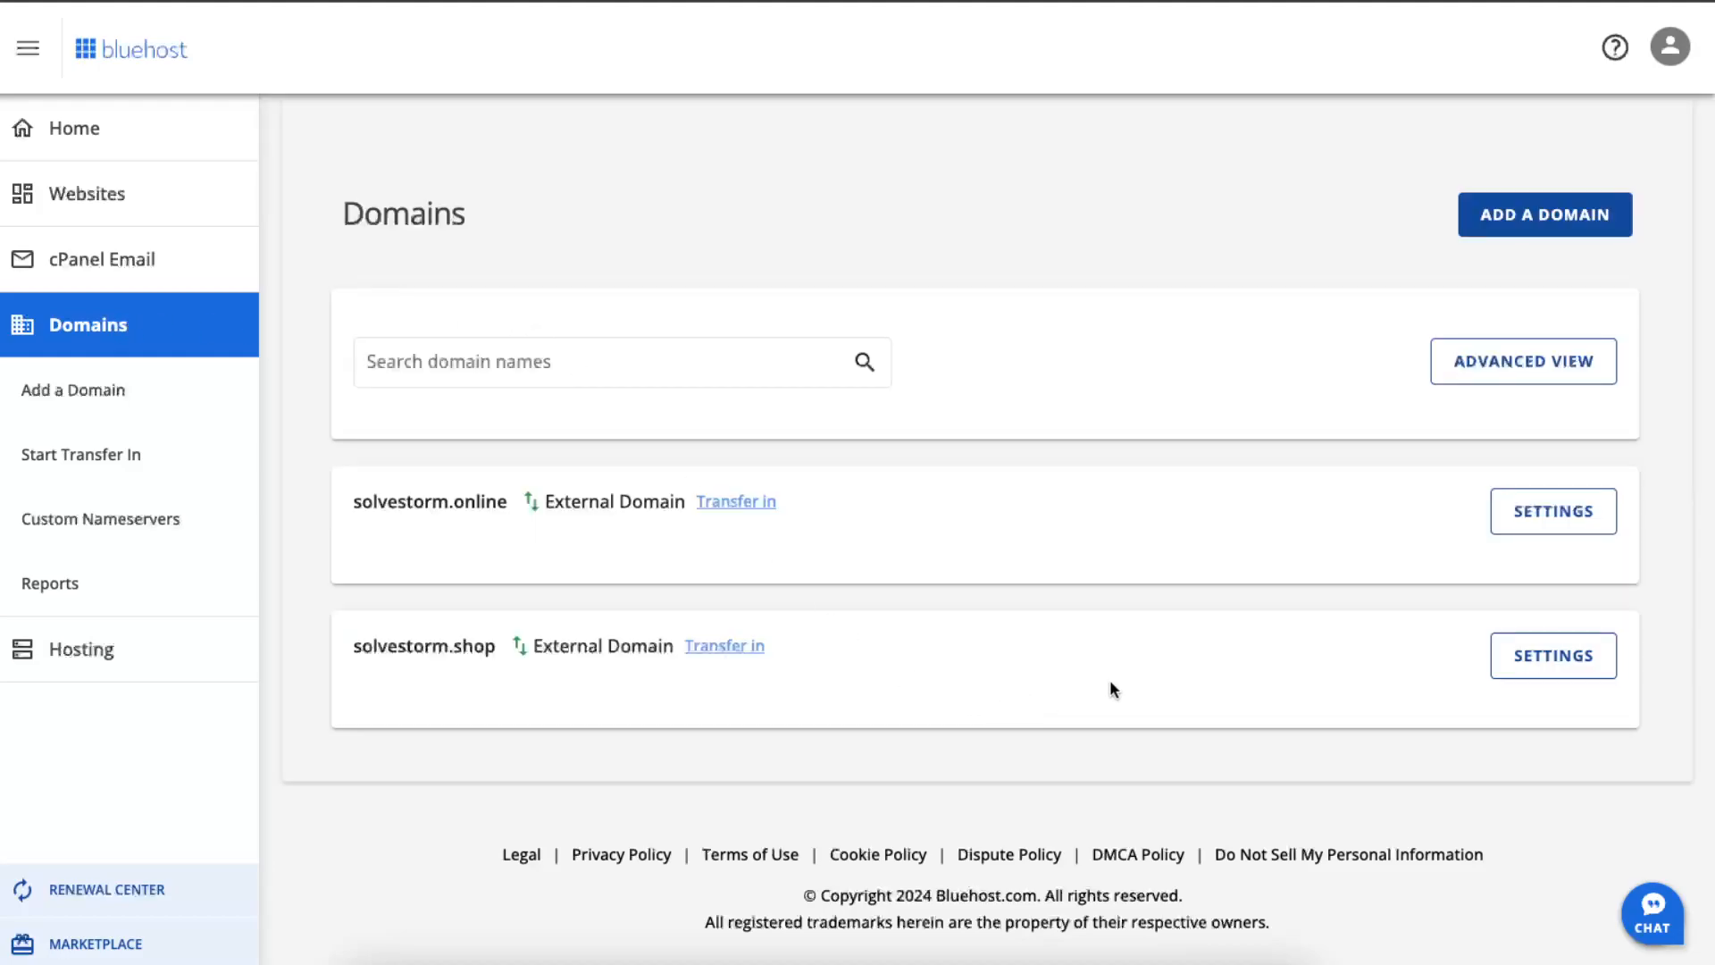
{"action": "mouse_move", "coordinate": [1109, 761]}
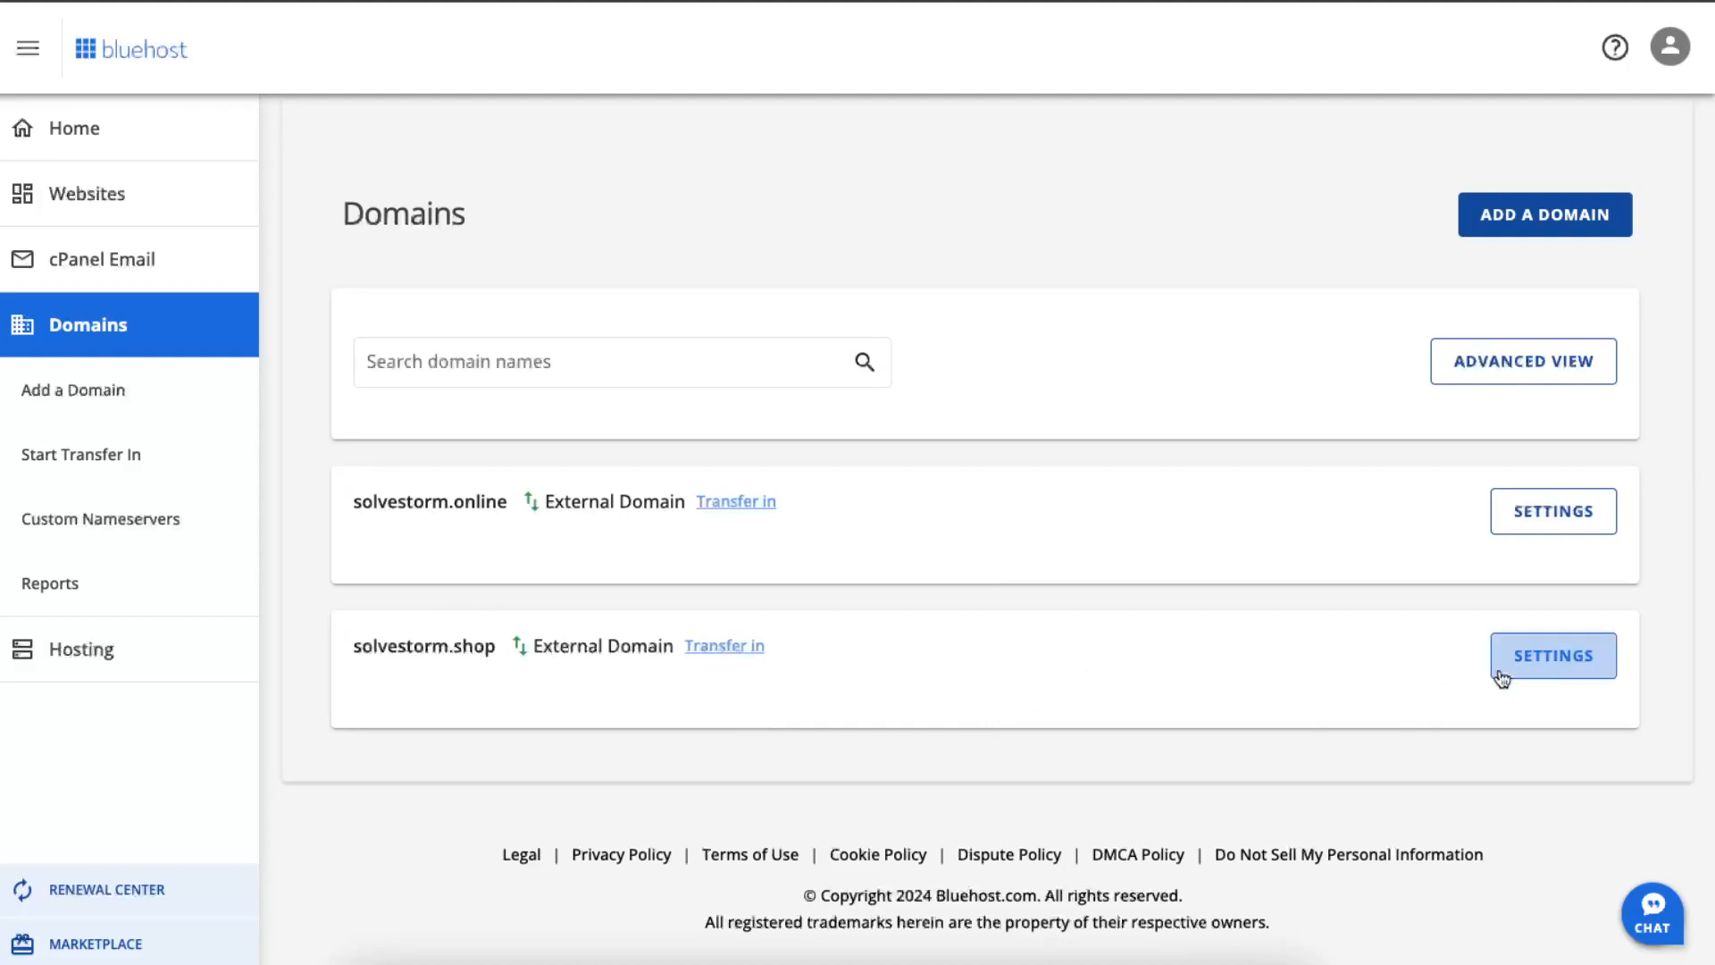
{"action": "left_click", "coordinate": [1551, 656]}
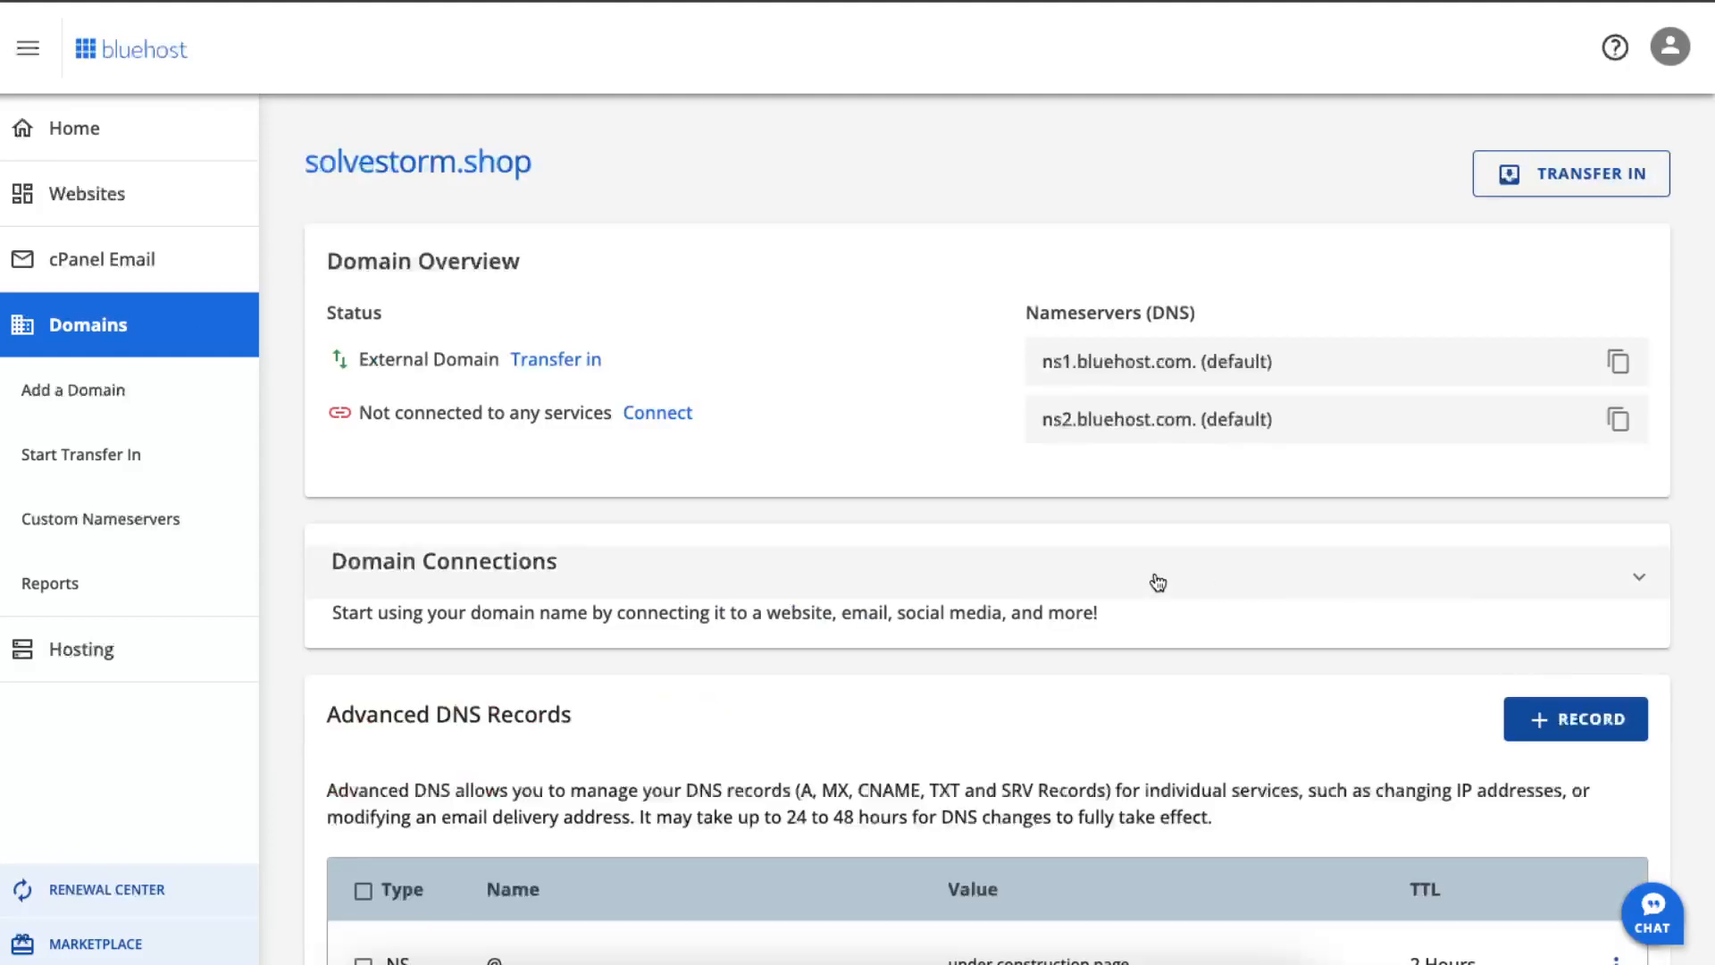
Step: Remove solvestorm.shop from the account and confirm the removal
{"action": "scroll", "scroll_direction": "down", "scroll_amount": 3}
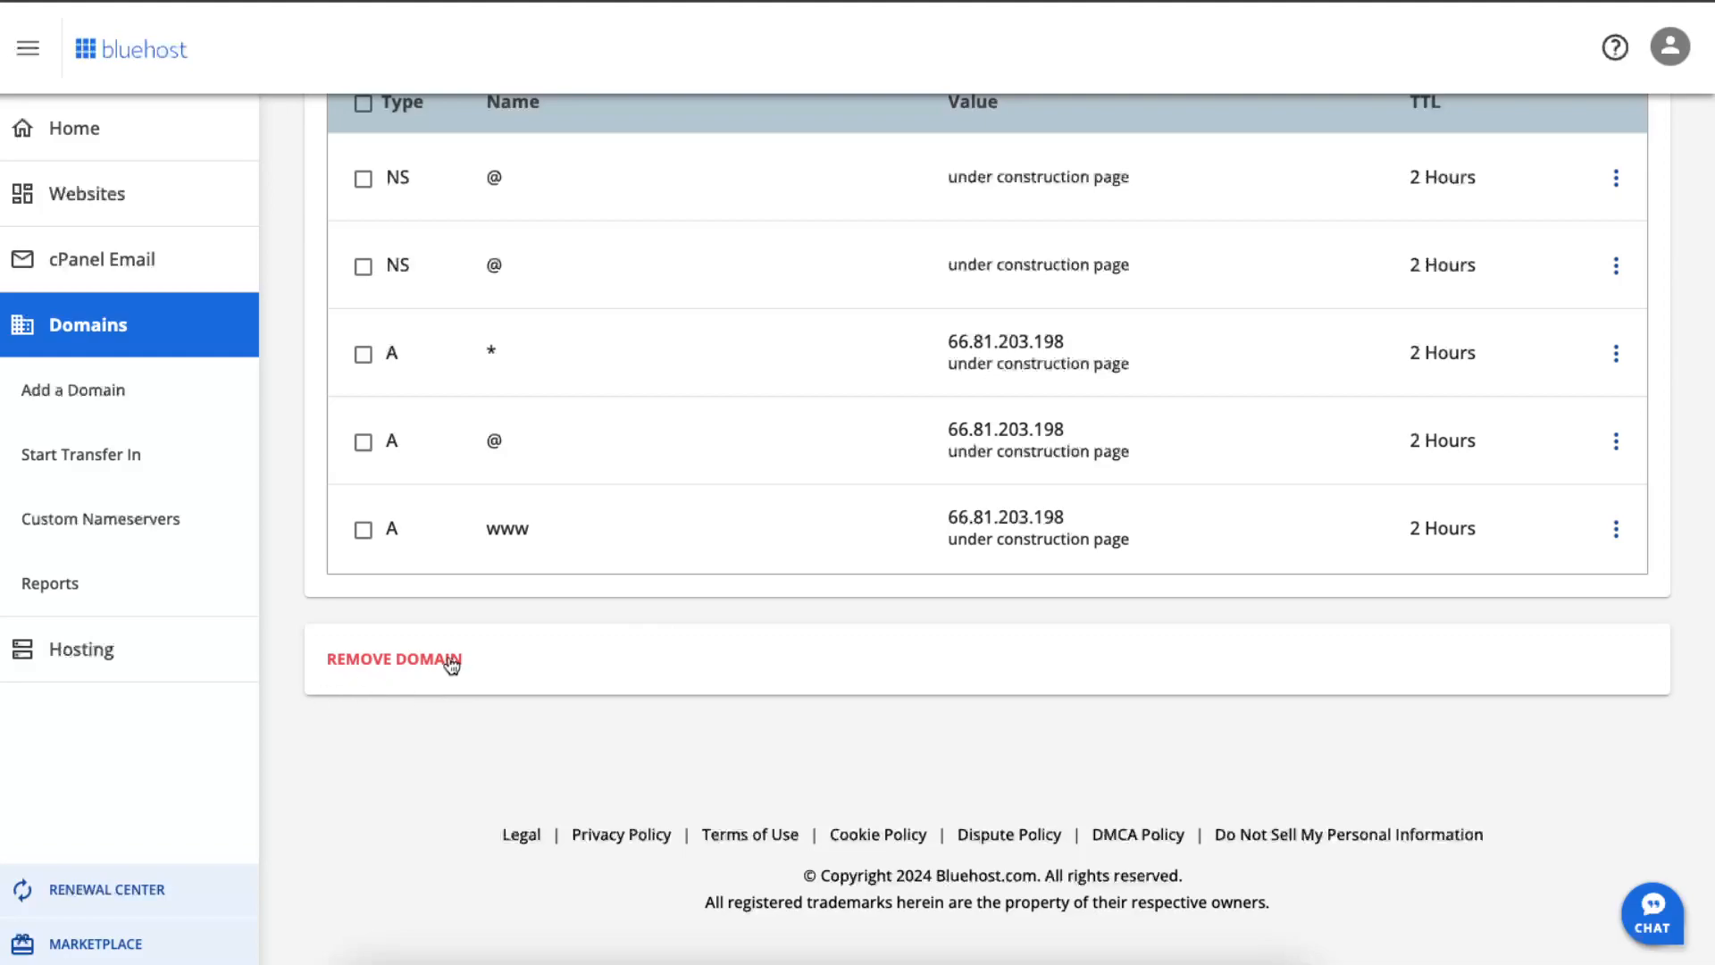
{"action": "left_click", "coordinate": [393, 659]}
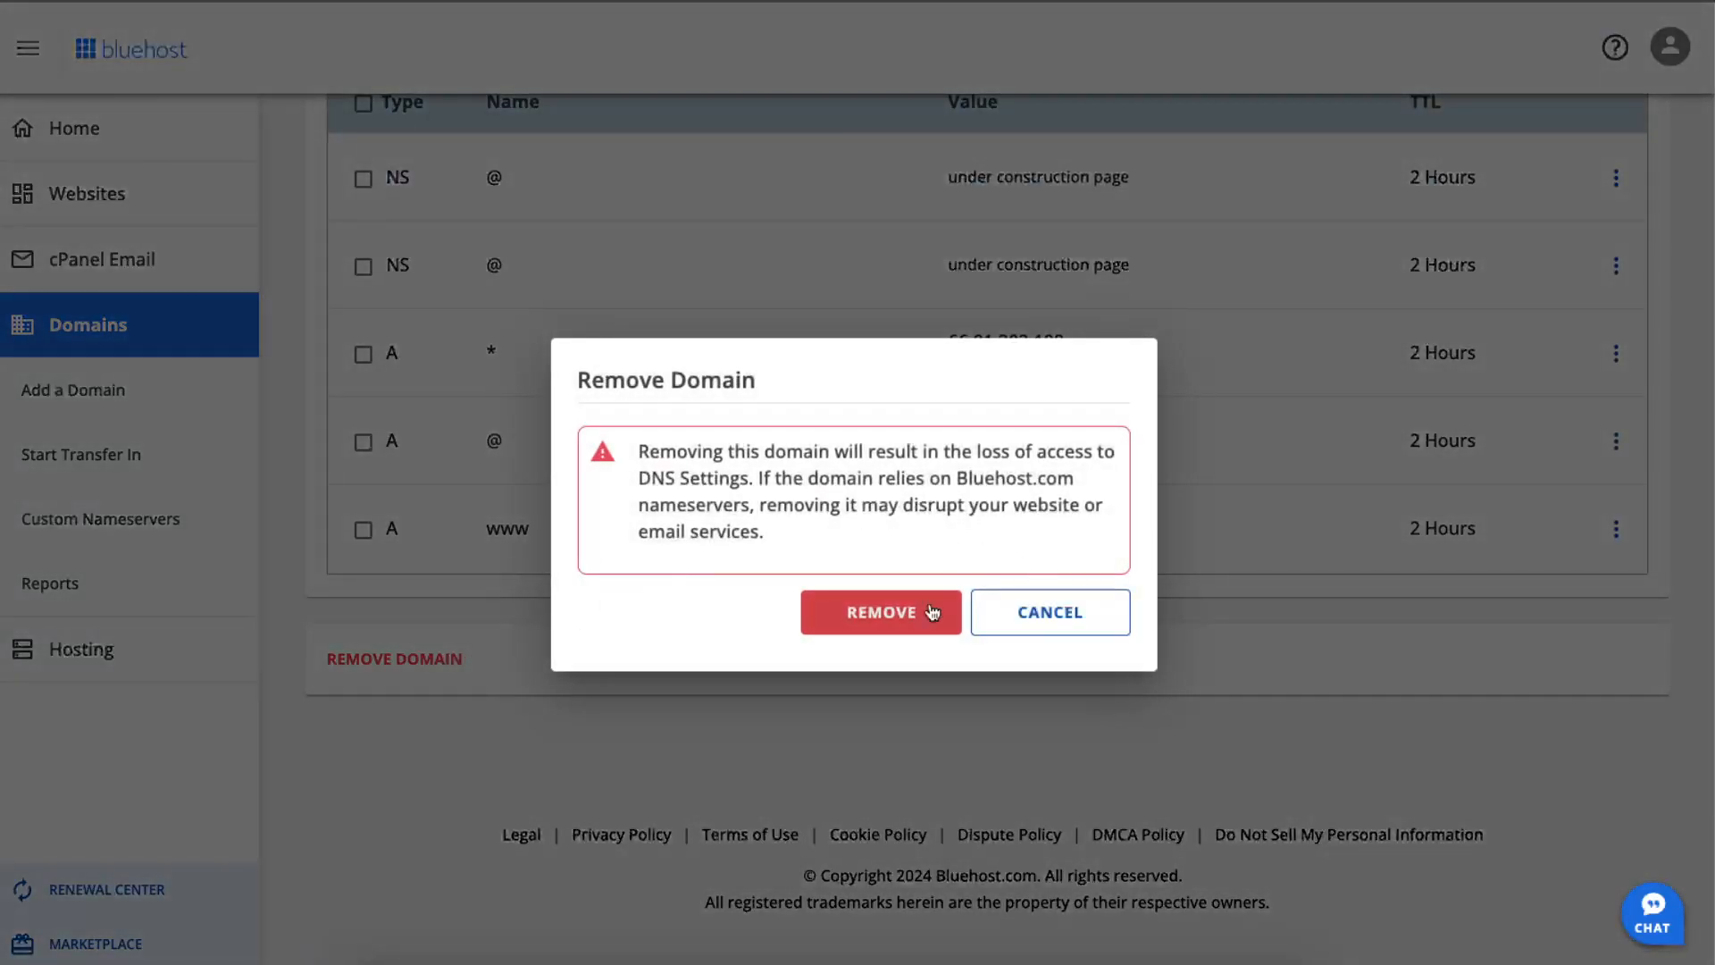
{"action": "left_click", "coordinate": [881, 611]}
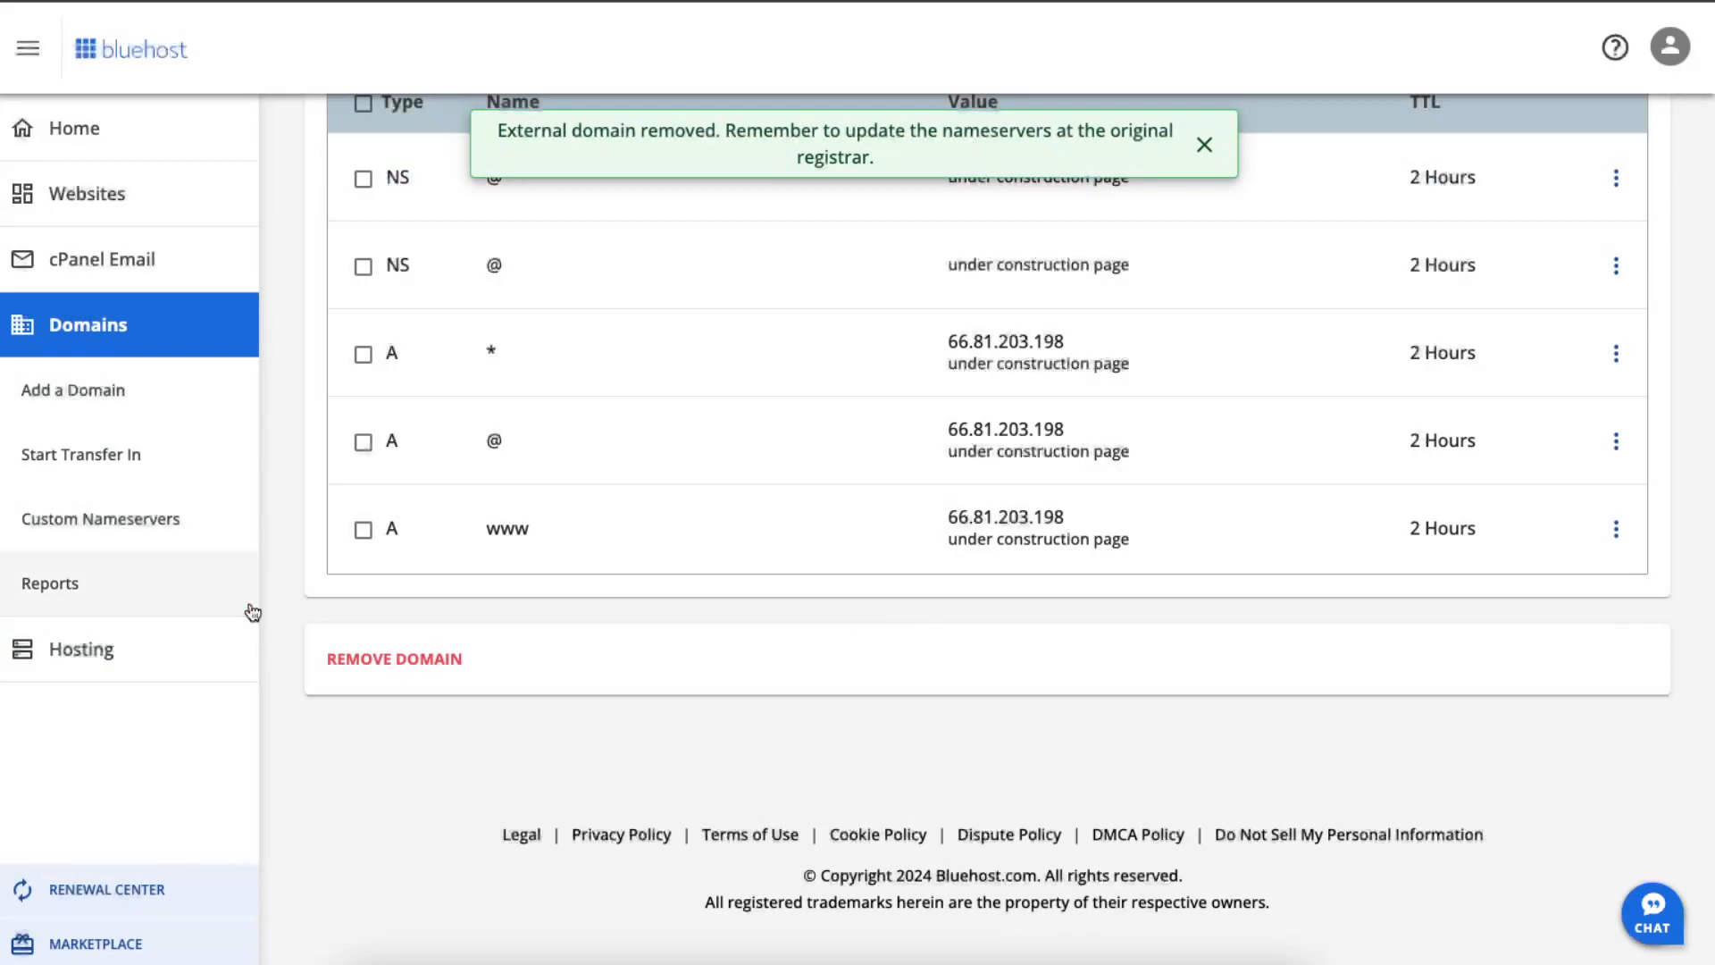